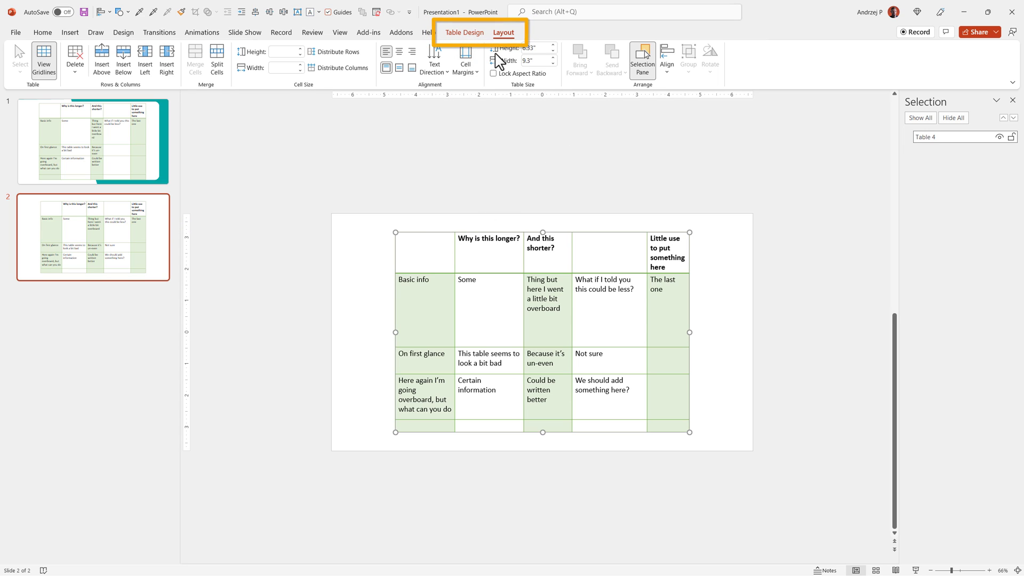
- Show the Table Design style and border options for the slide 2 table
left_click(464, 32)
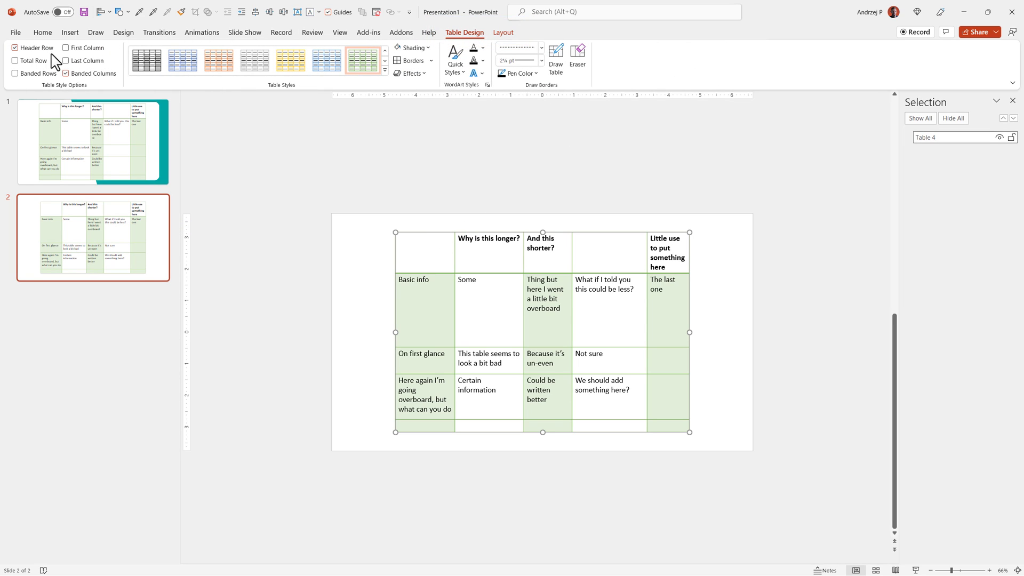
mouse_move(501, 40)
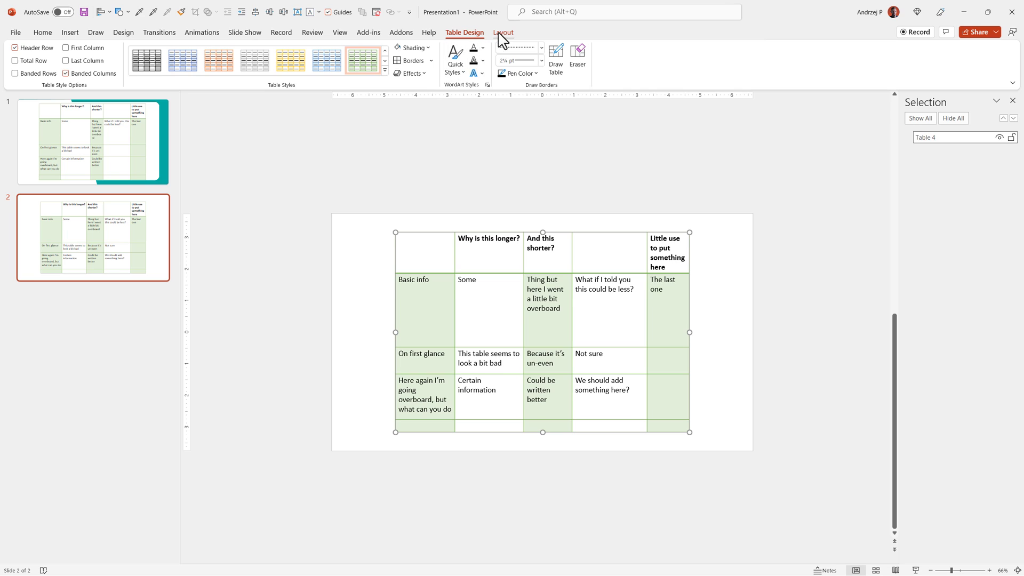
- Distribute the table's rows to equal heights from the Layout options
left_click(503, 32)
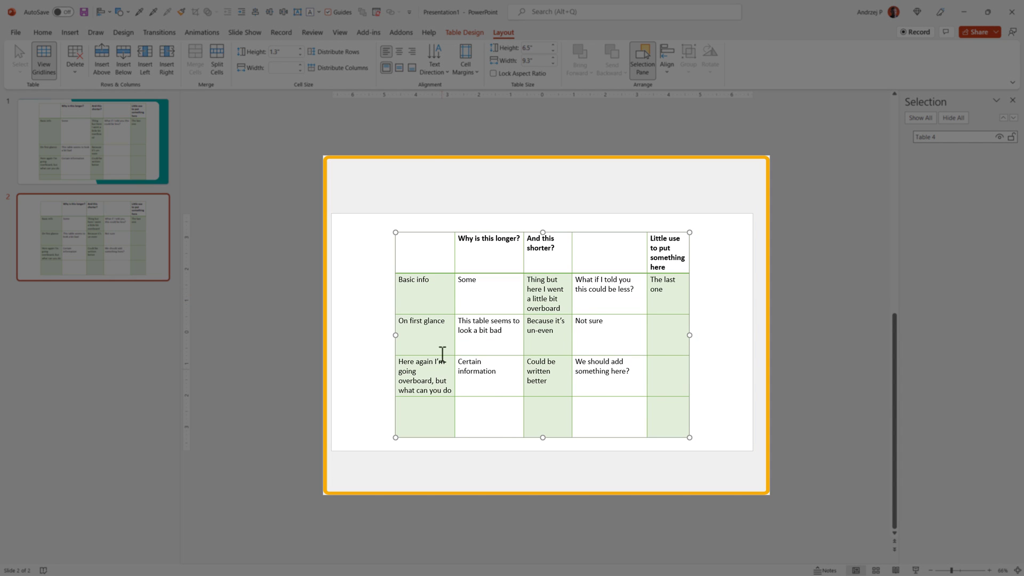
mouse_move(436, 284)
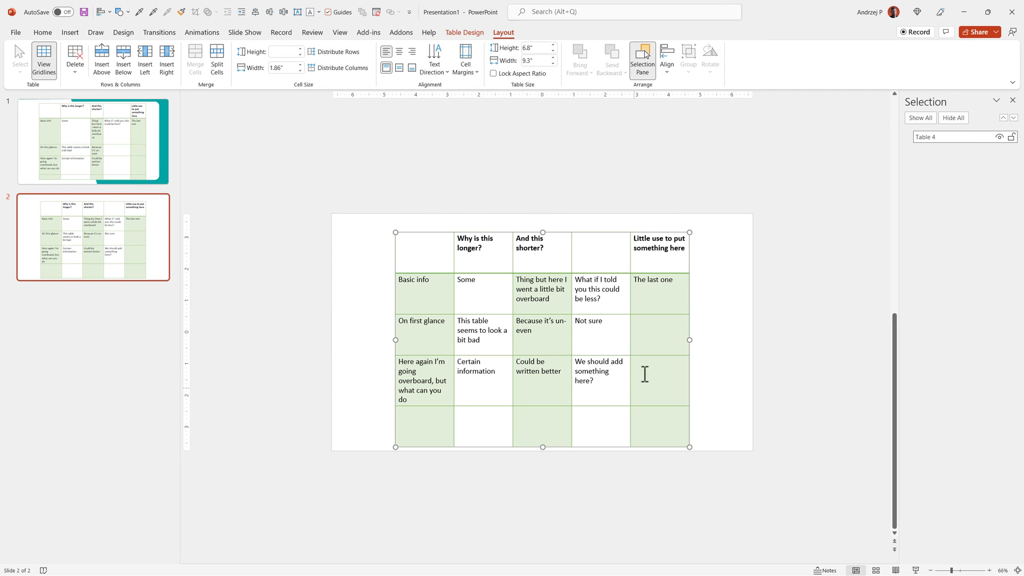
mouse_move(582, 229)
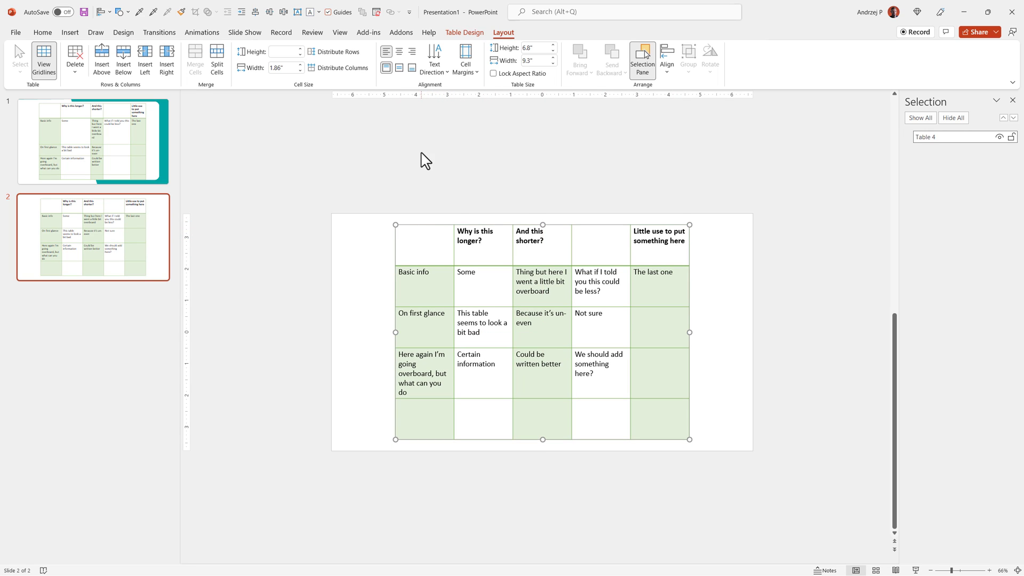
- Distribute columns evenly and center cell text horizontally and vertically
left_click(412, 51)
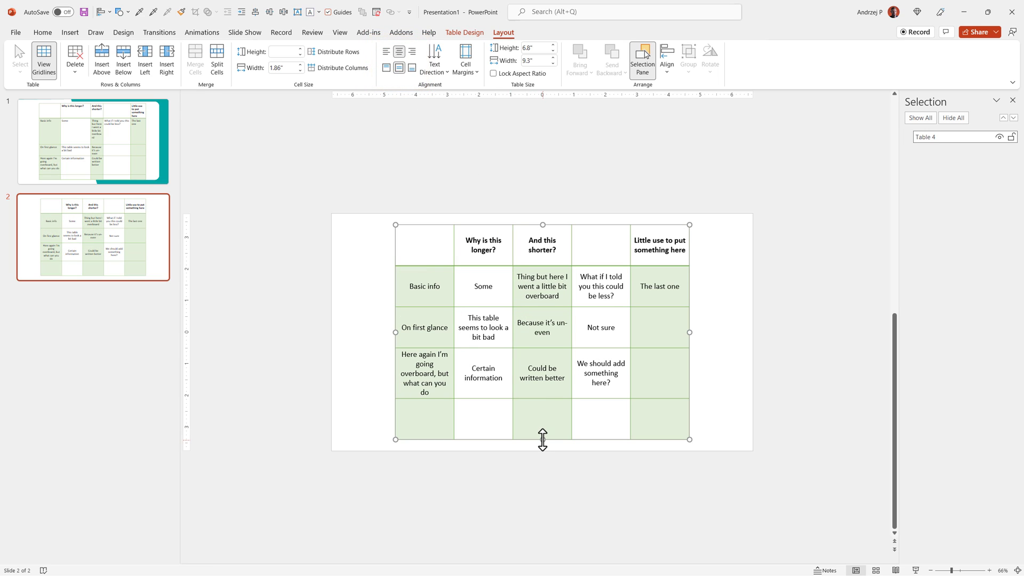
- Shrink the table to about 6.06 inches tall by dragging its bottom handle up
left_click_drag(542, 439, 542, 416)
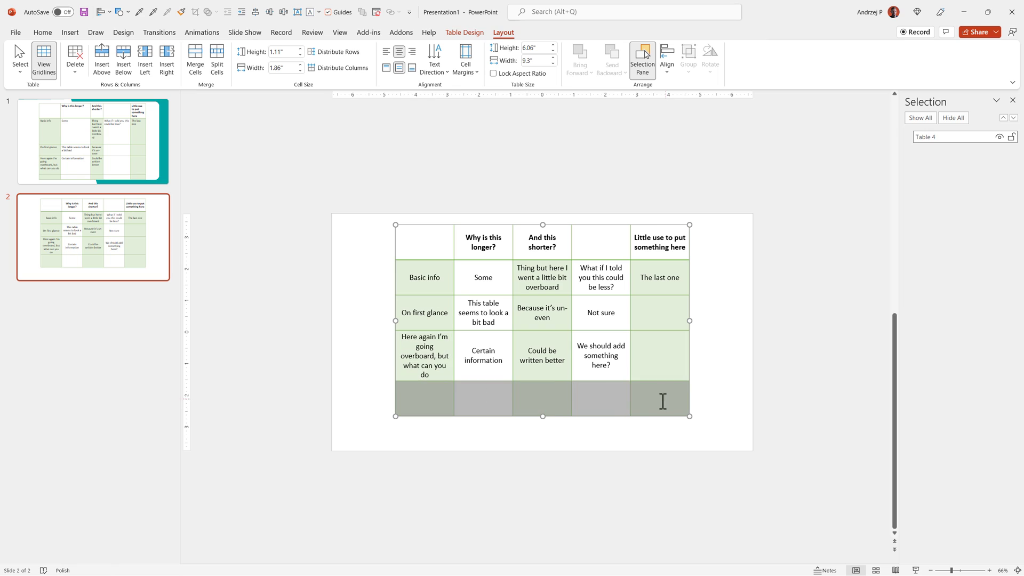
left_click(483, 398)
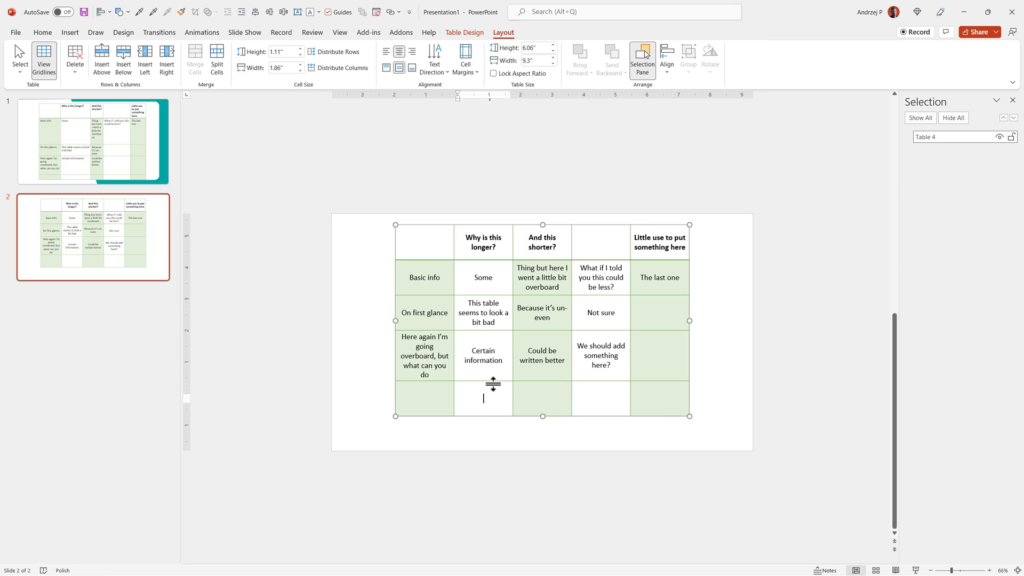